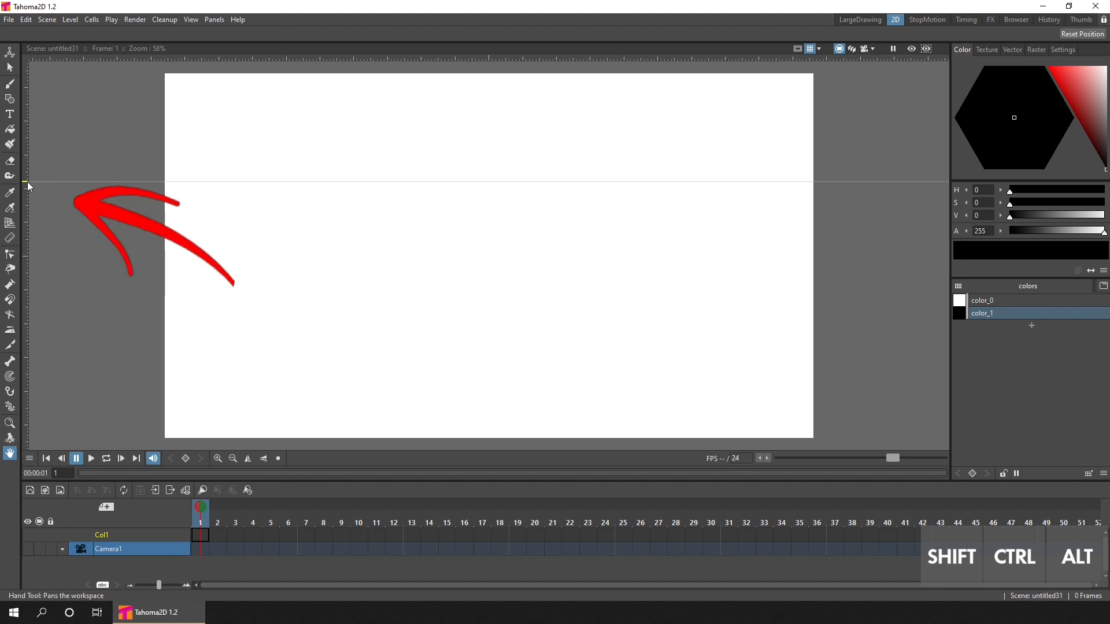
pyautogui.moveTo(28, 186)
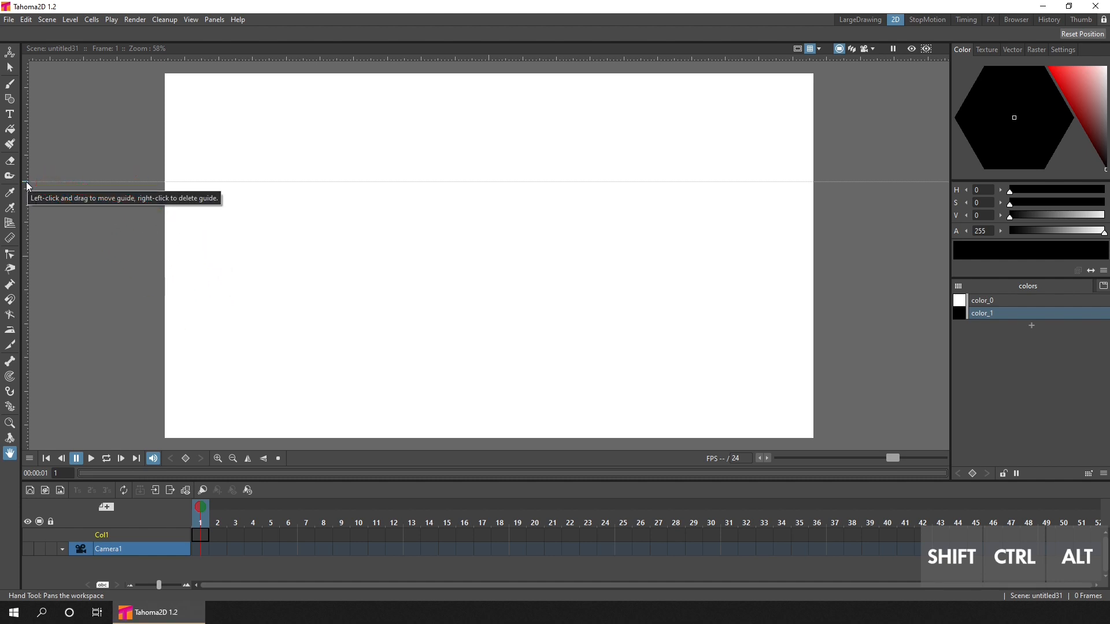
# - Draw a preview box on the two-point grid, zoom out, then open the blank Demo scene
pyautogui.click(10, 222)
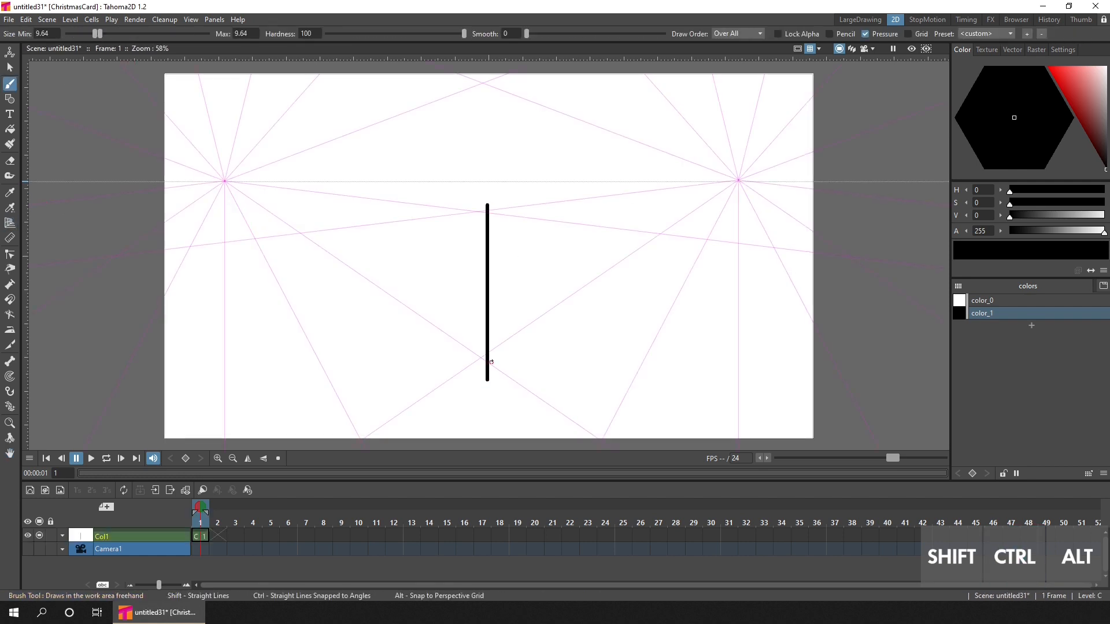
pyautogui.moveTo(486, 361); pyautogui.dragTo(369, 294)
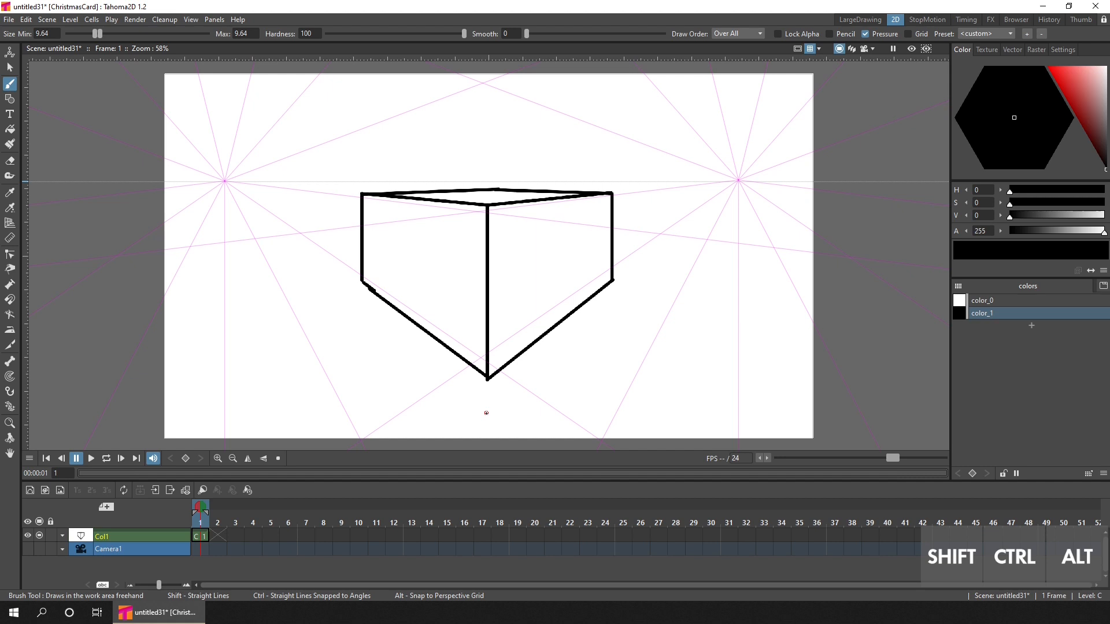
pyautogui.scroll(-3)
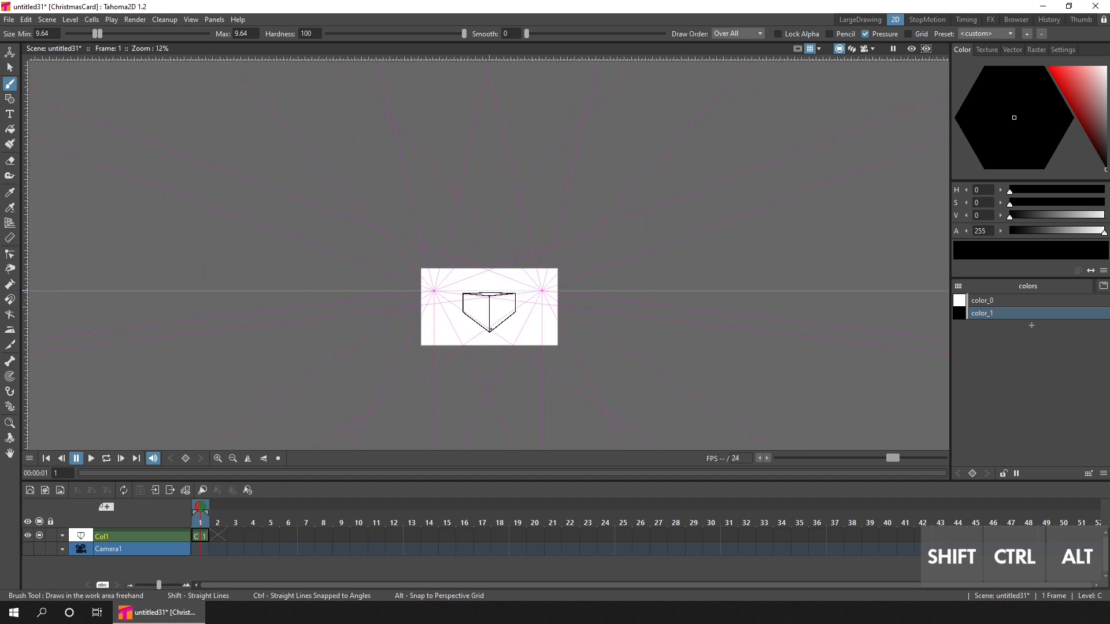
pyautogui.click(10, 237)
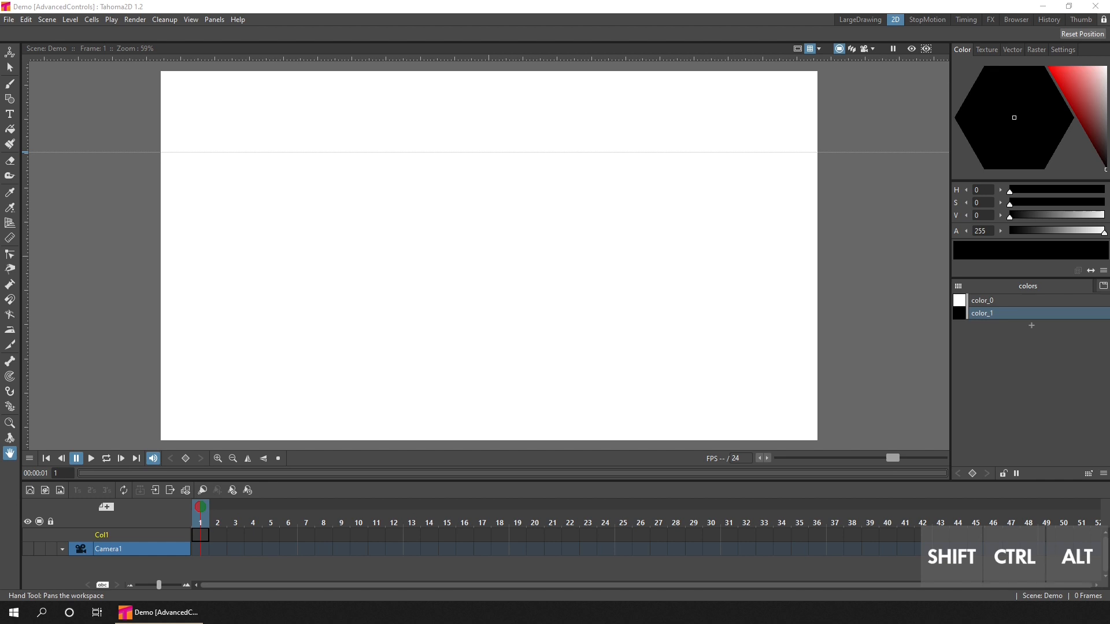
# - Draw one straight vertical black stroke with the Brush below the horizon guide
pyautogui.click(9, 85)
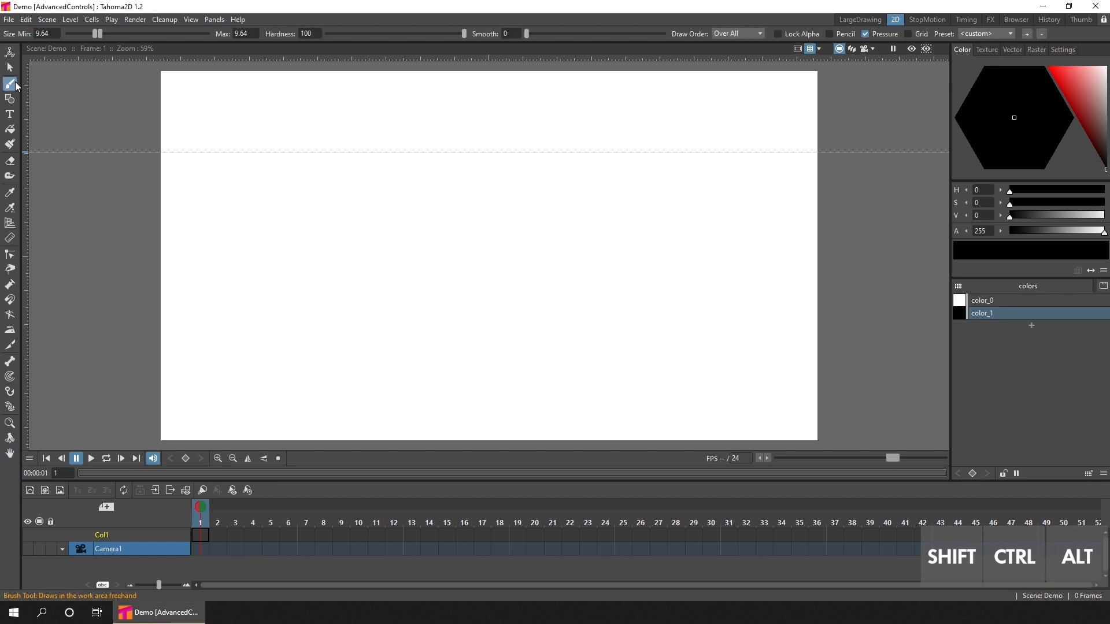
pyautogui.press('ctrl')
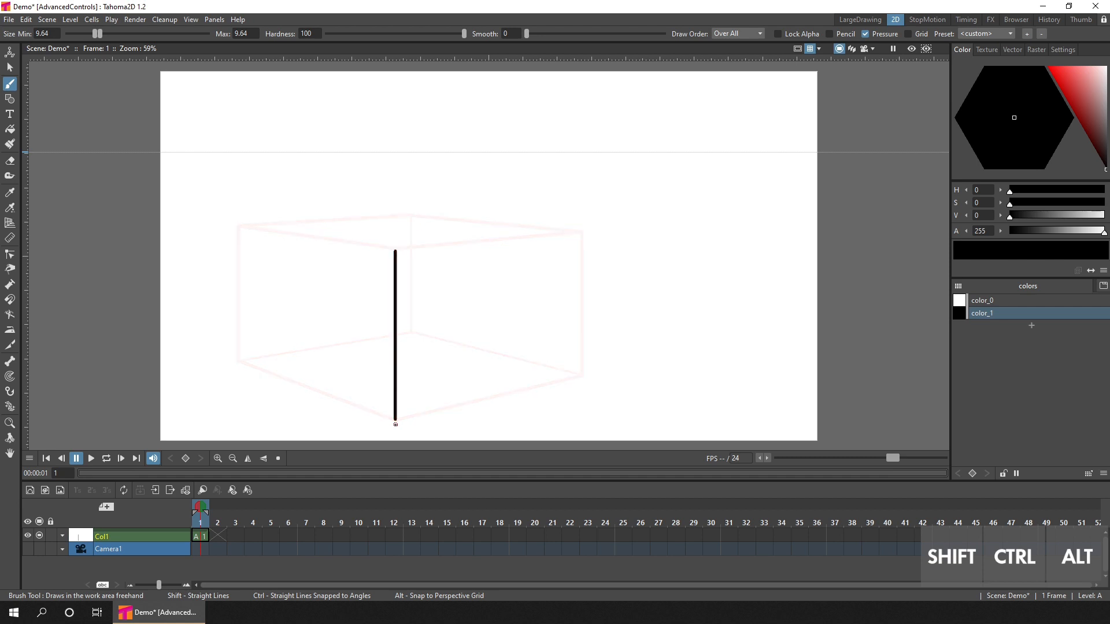
# - Place a magenta vanishing point left of the edge, enable Advanced Controls, and reposition it
pyautogui.click(10, 222)
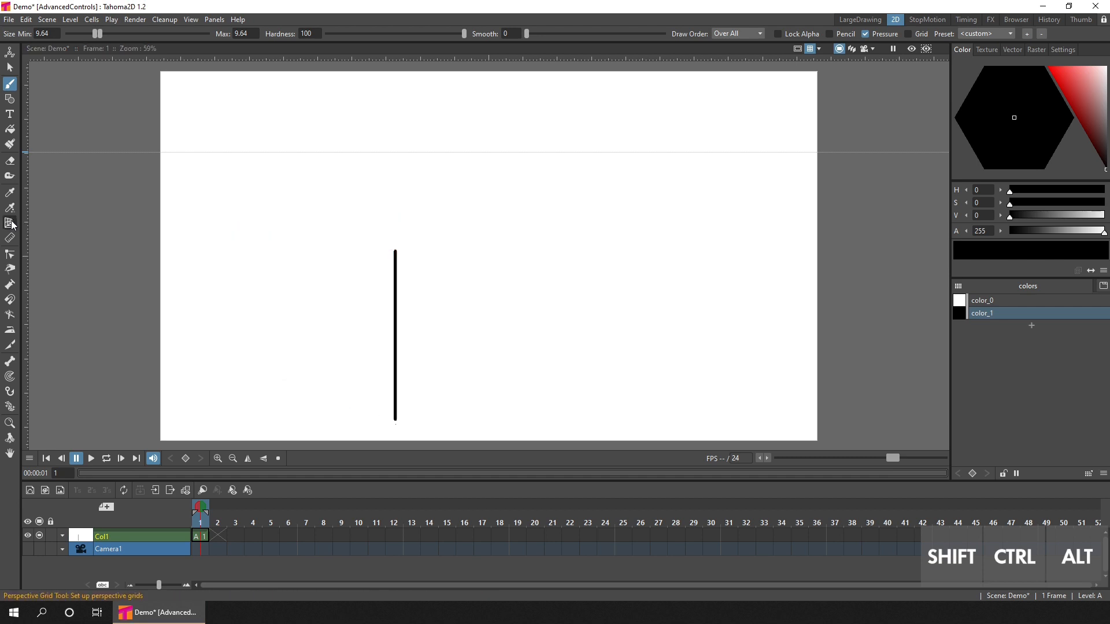
pyautogui.click(10, 222)
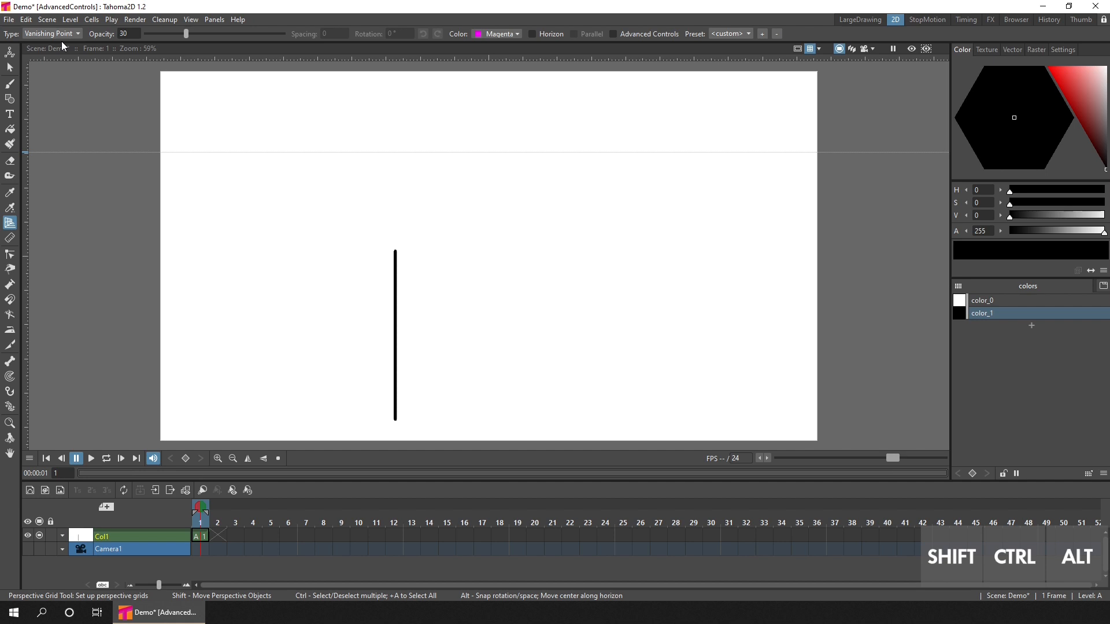
pyautogui.click(233, 244)
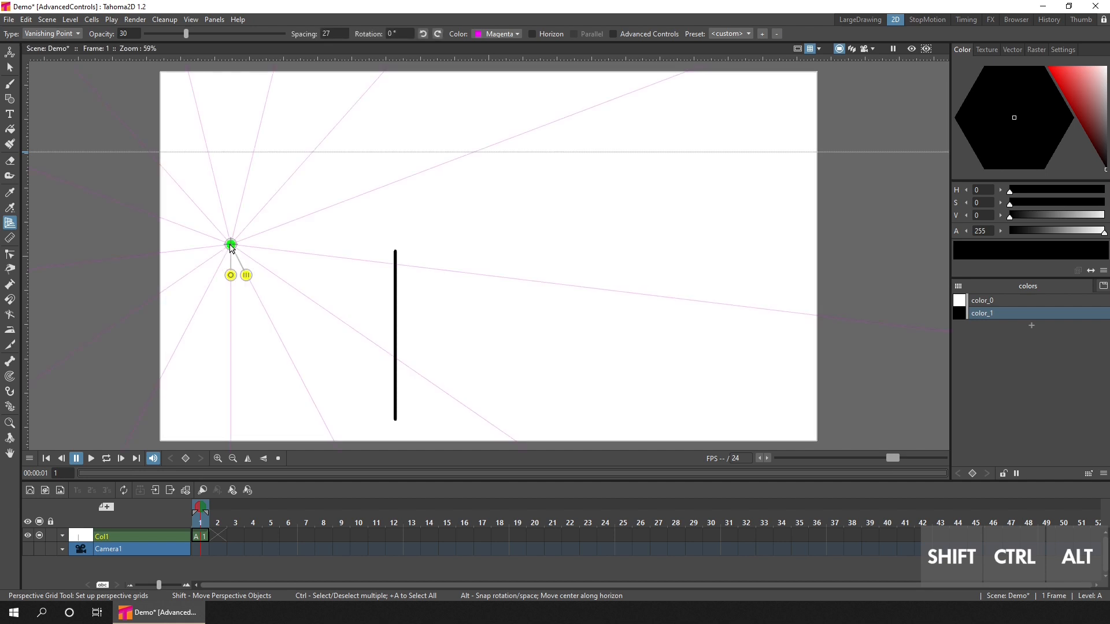
pyautogui.click(613, 34)
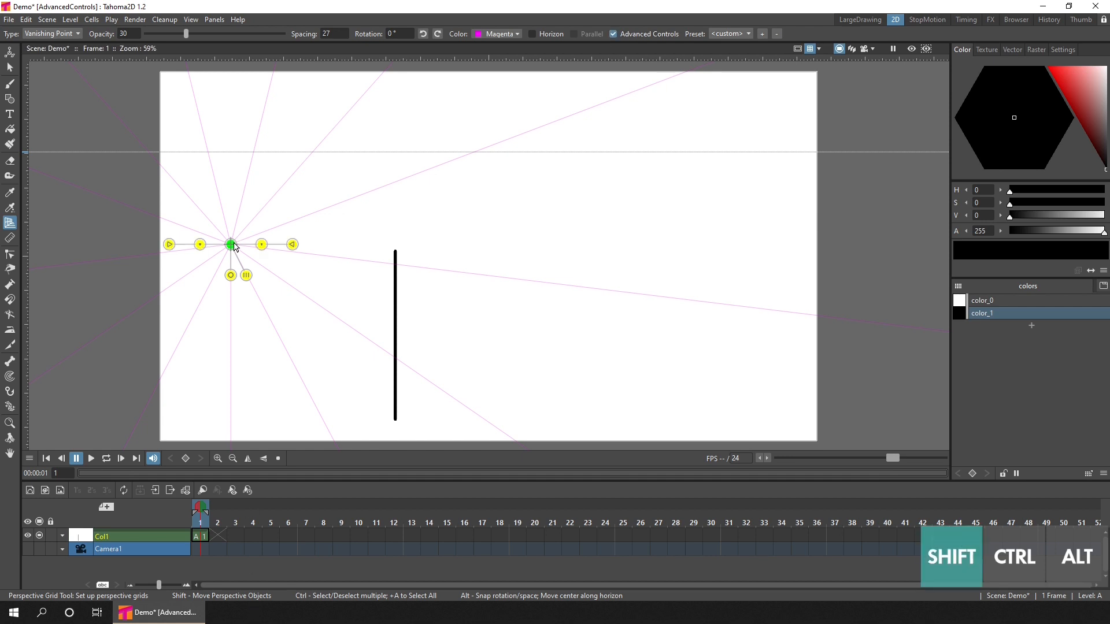
pyautogui.moveTo(231, 244); pyautogui.dragTo(301, 202)
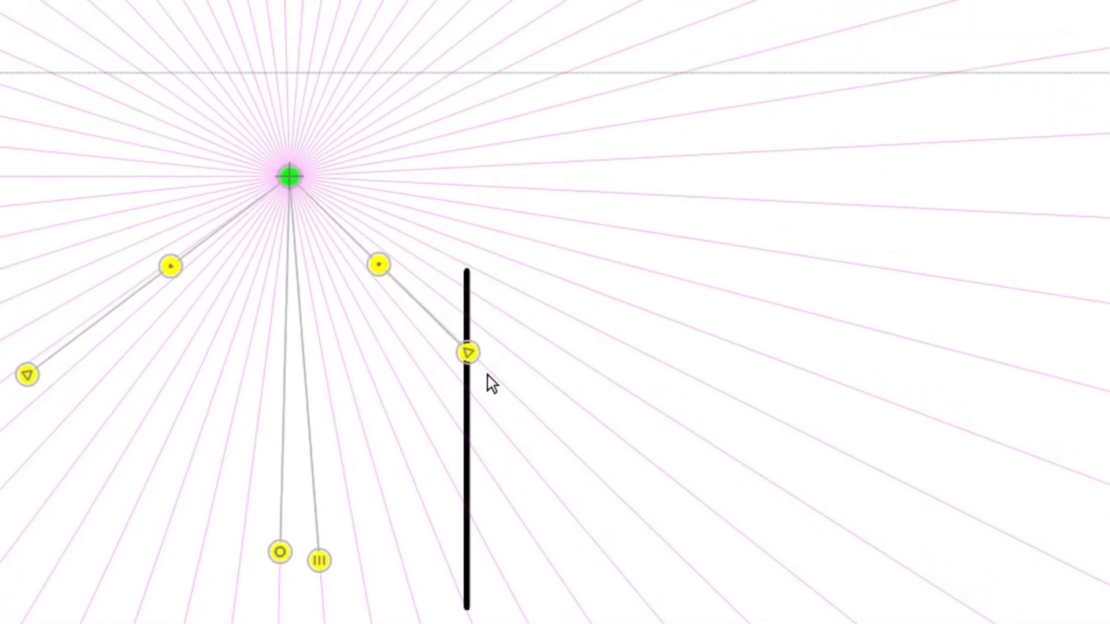
# - Drag a grid handle so a magenta ray lines up with the vertical edge, rotated about -6.62°
pyautogui.moveTo(469, 352); pyautogui.dragTo(662, 369)
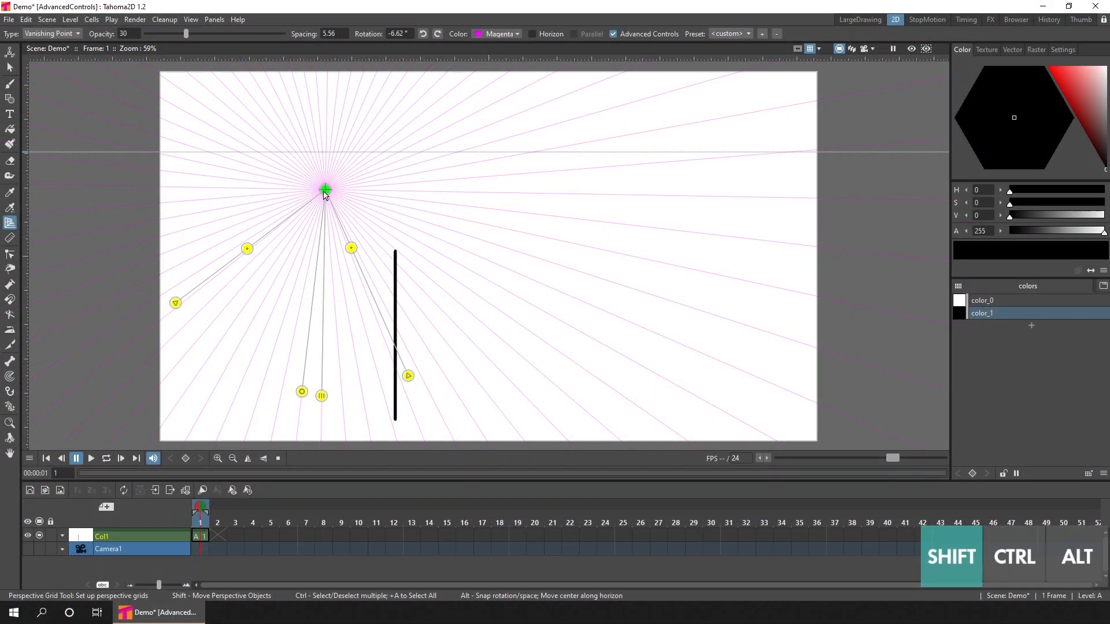
# - Move the magenta vanishing point onto the horizon guide, then rotate and tighten its grid lines
pyautogui.moveTo(323, 191); pyautogui.dragTo(196, 154)
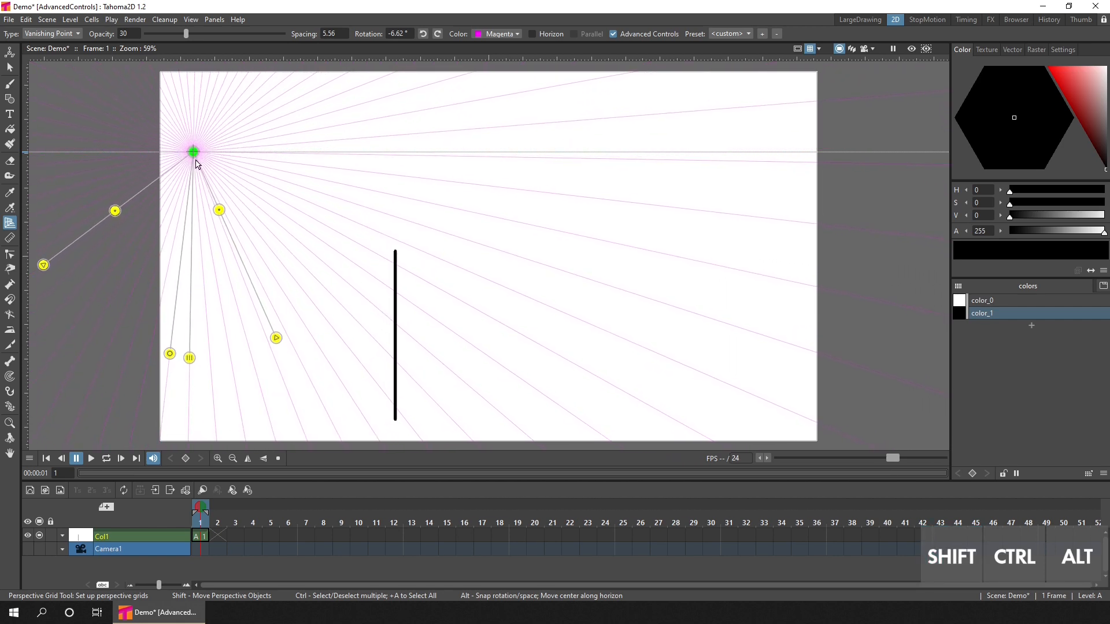
pyautogui.moveTo(170, 353); pyautogui.dragTo(177, 363)
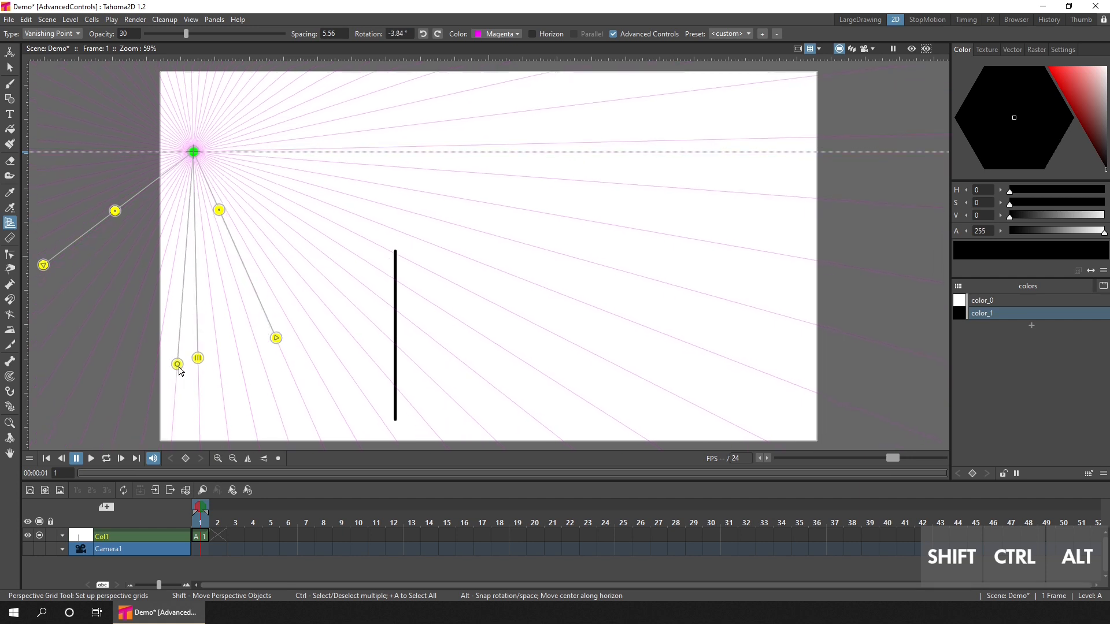
pyautogui.moveTo(177, 364); pyautogui.dragTo(179, 366)
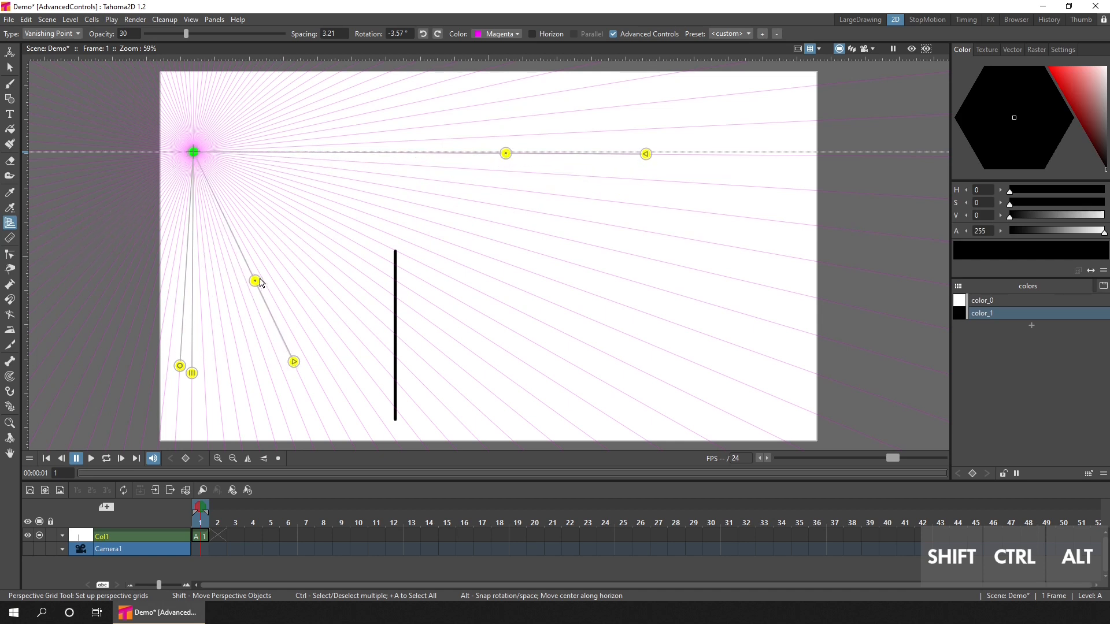
# - Adjust the magenta guide line and pin it to the top of the vertical edge
pyautogui.moveTo(193, 152); pyautogui.dragTo(354, 152)
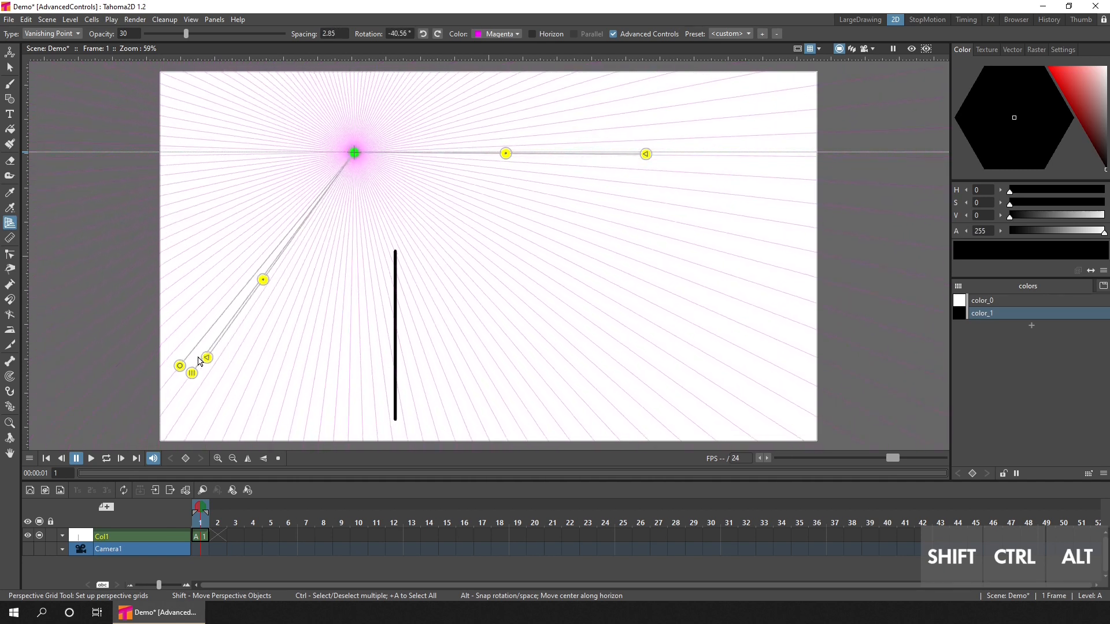
pyautogui.moveTo(207, 358); pyautogui.dragTo(275, 369)
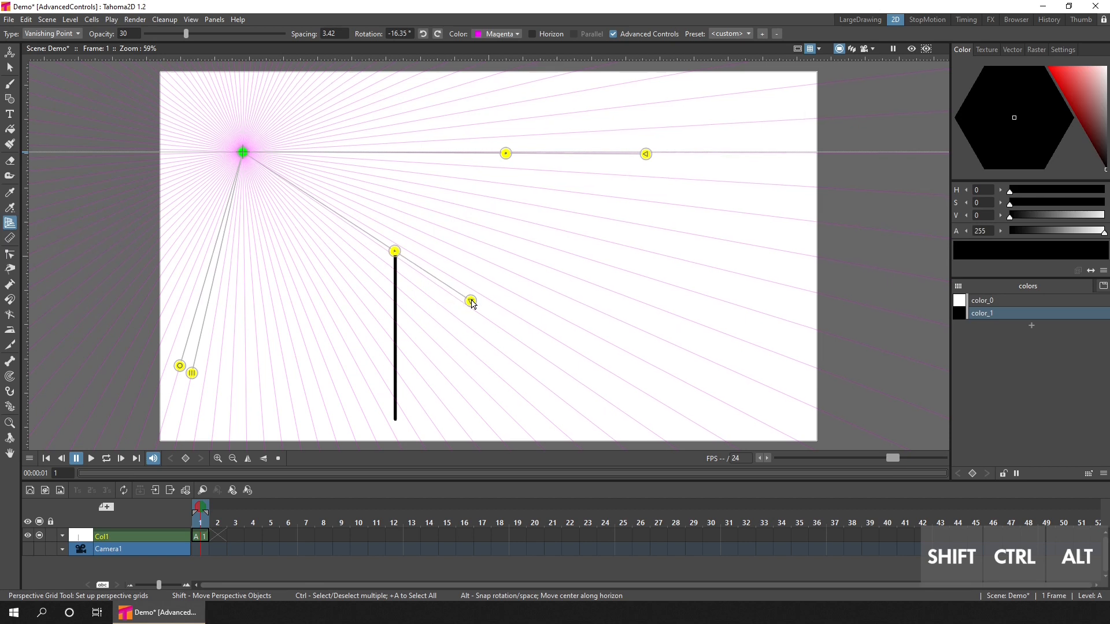
# - Extend the guide to push the magenta vanishing point far off-canvas to the left
pyautogui.moveTo(470, 301); pyautogui.dragTo(612, 382)
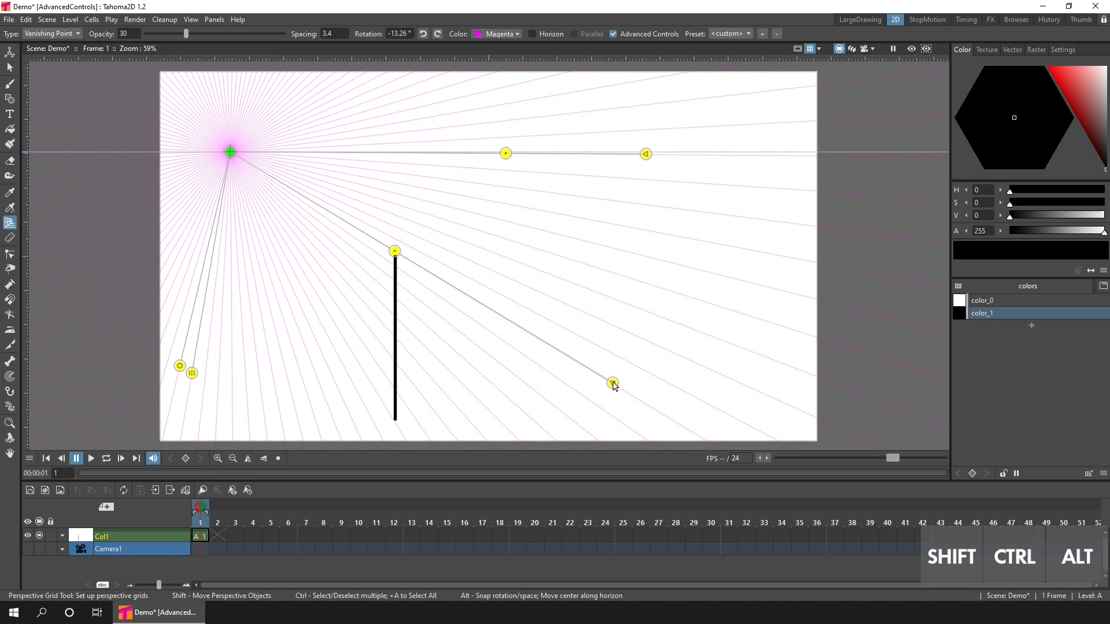
pyautogui.moveTo(612, 382); pyautogui.dragTo(619, 375)
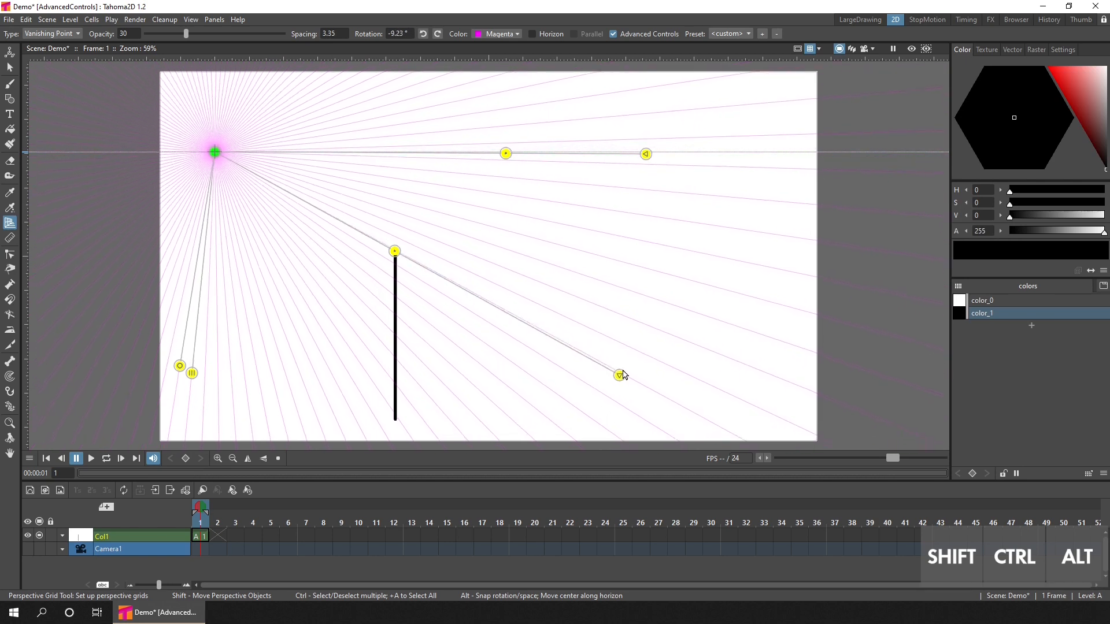
pyautogui.moveTo(619, 376); pyautogui.dragTo(655, 340)
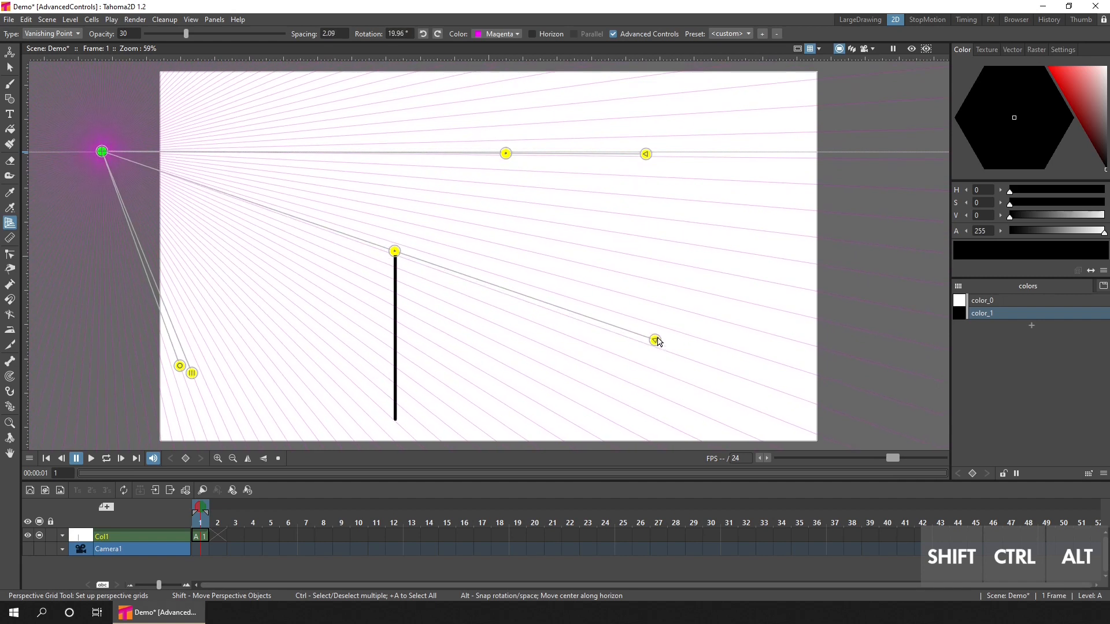
pyautogui.moveTo(655, 340); pyautogui.dragTo(671, 329)
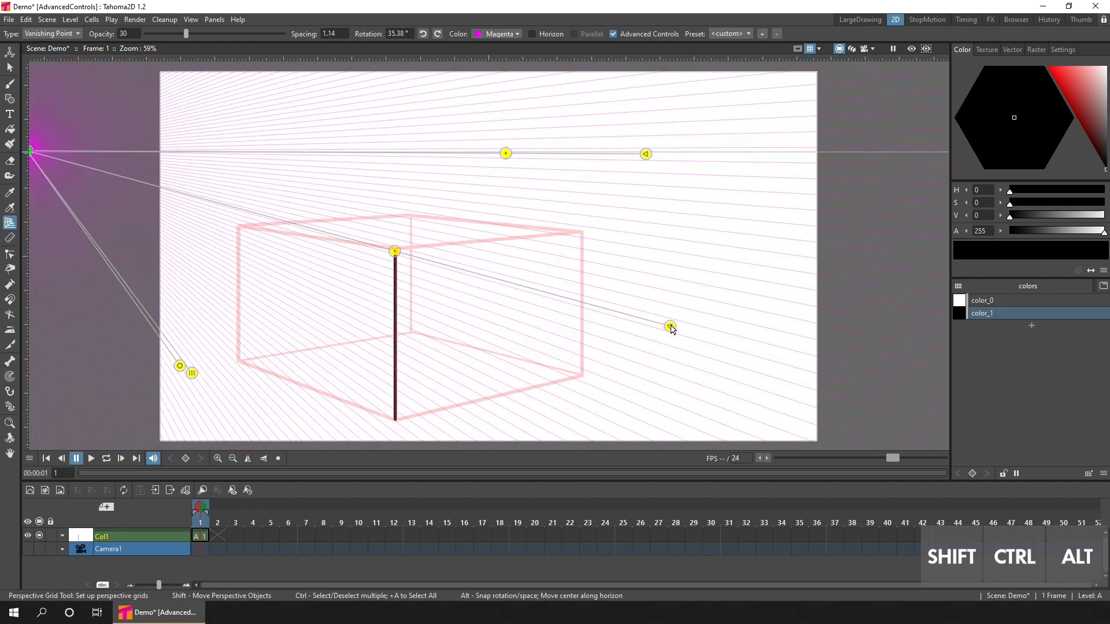
pyautogui.moveTo(670, 327); pyautogui.dragTo(678, 315)
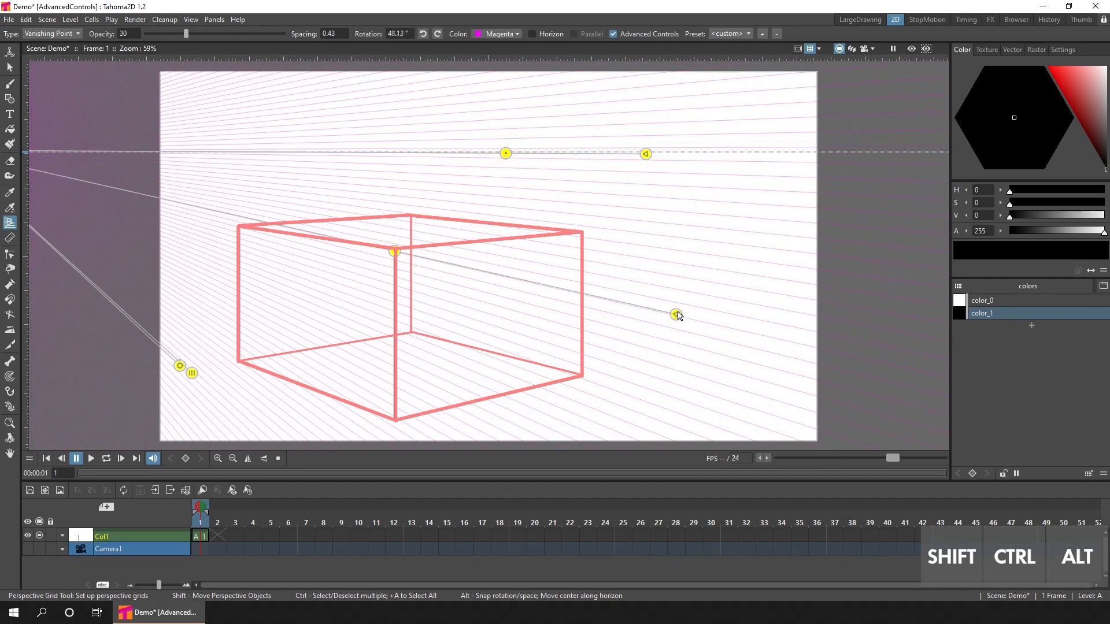
pyautogui.moveTo(678, 316); pyautogui.dragTo(681, 294)
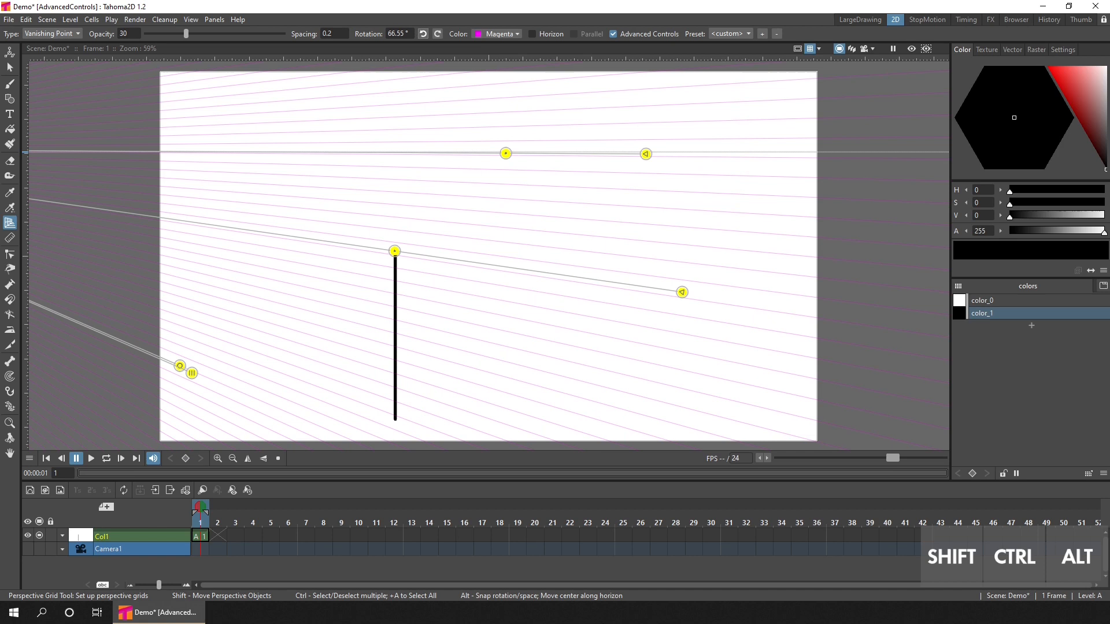
pyautogui.moveTo(186, 33); pyautogui.dragTo(185, 33)
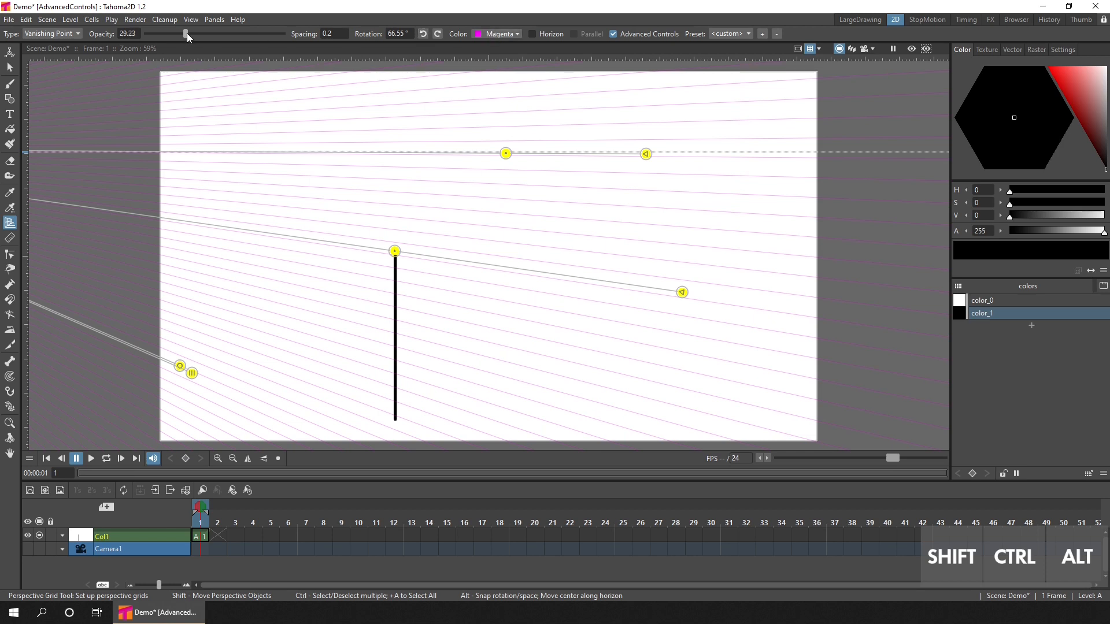
pyautogui.moveTo(187, 34); pyautogui.dragTo(280, 34)
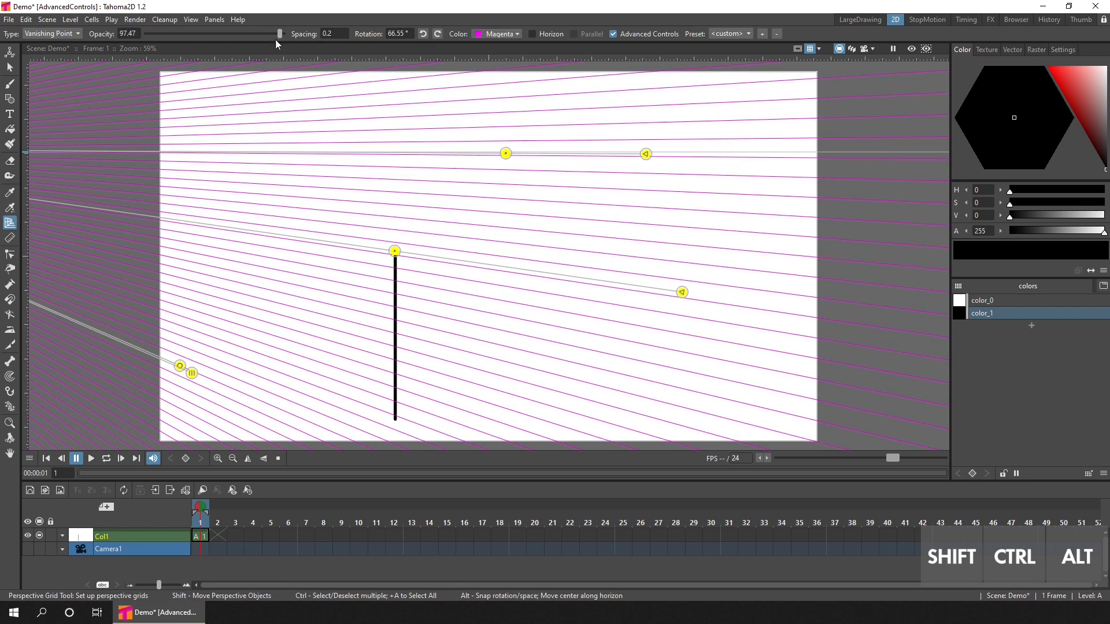
pyautogui.moveTo(280, 33); pyautogui.dragTo(185, 34)
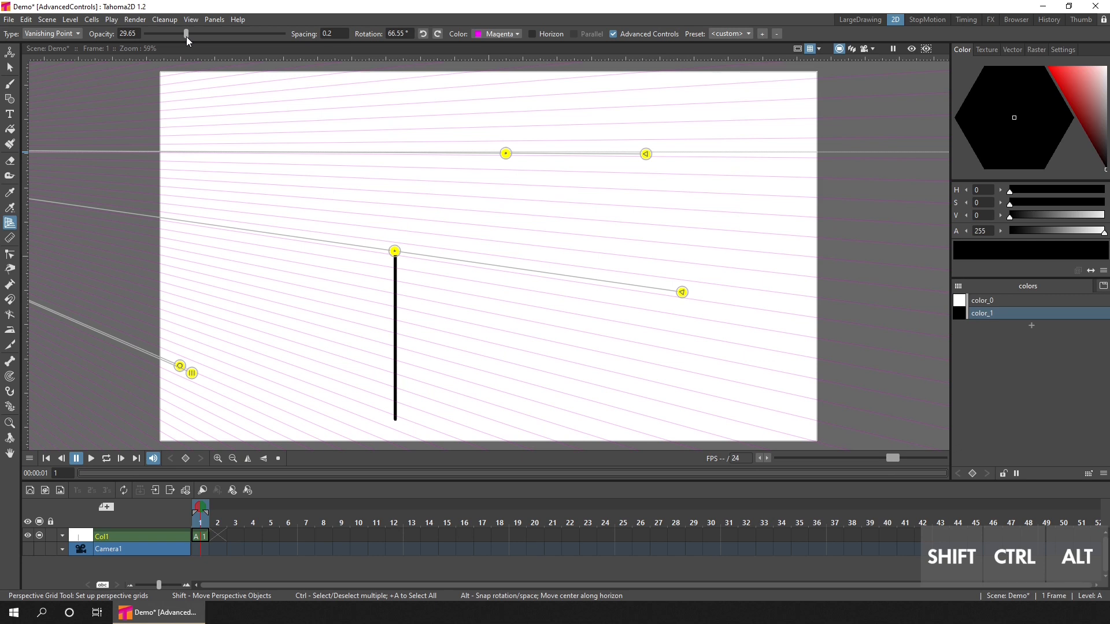
pyautogui.moveTo(67, 46)
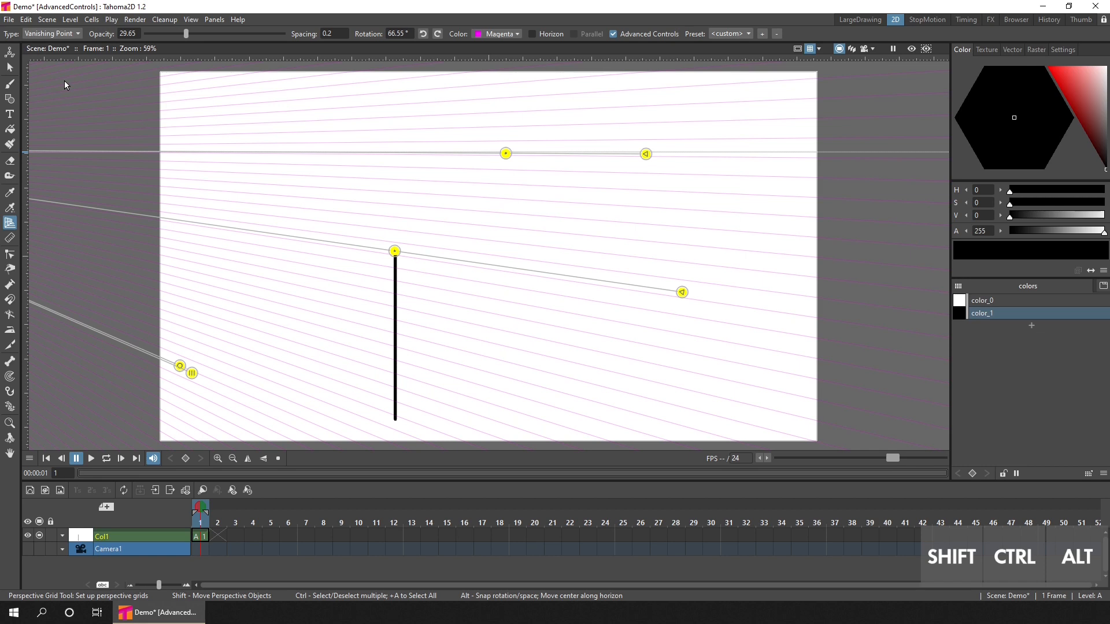
pyautogui.moveTo(789, 155)
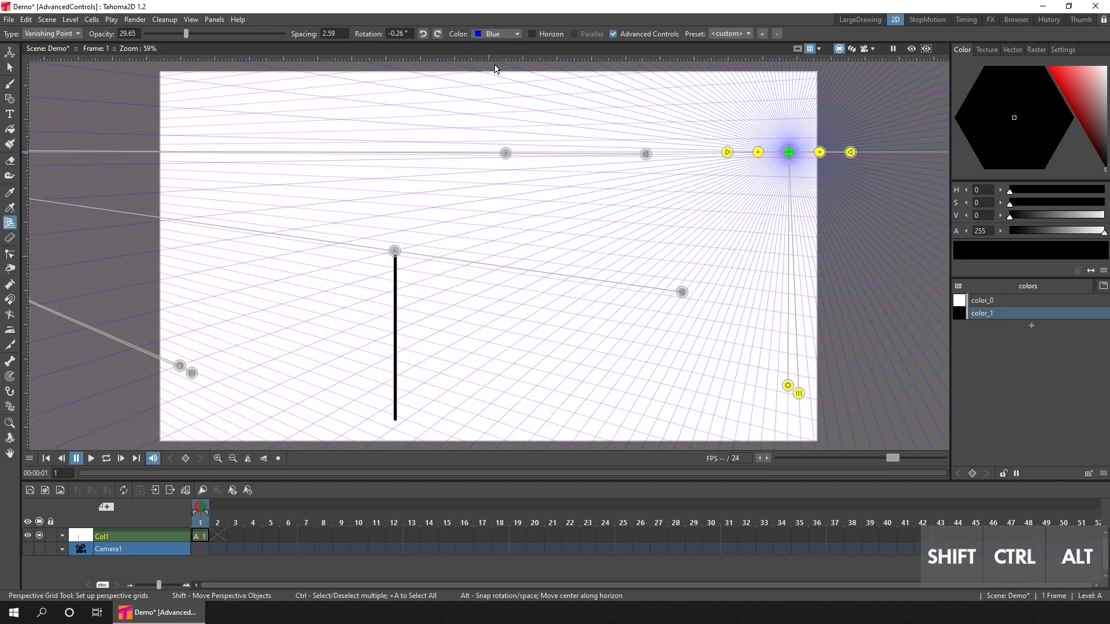
# - Place a blue vanishing point on the horizon, align its guide to the edge top, and push it right
pyautogui.moveTo(728, 152); pyautogui.dragTo(690, 157)
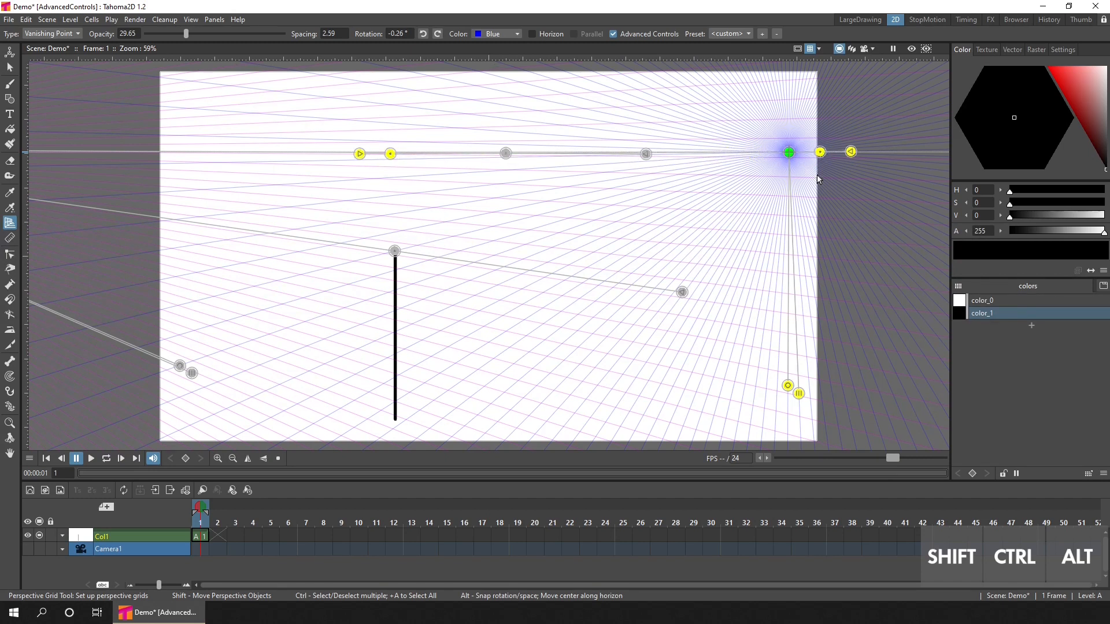
pyautogui.moveTo(820, 152); pyautogui.dragTo(394, 252)
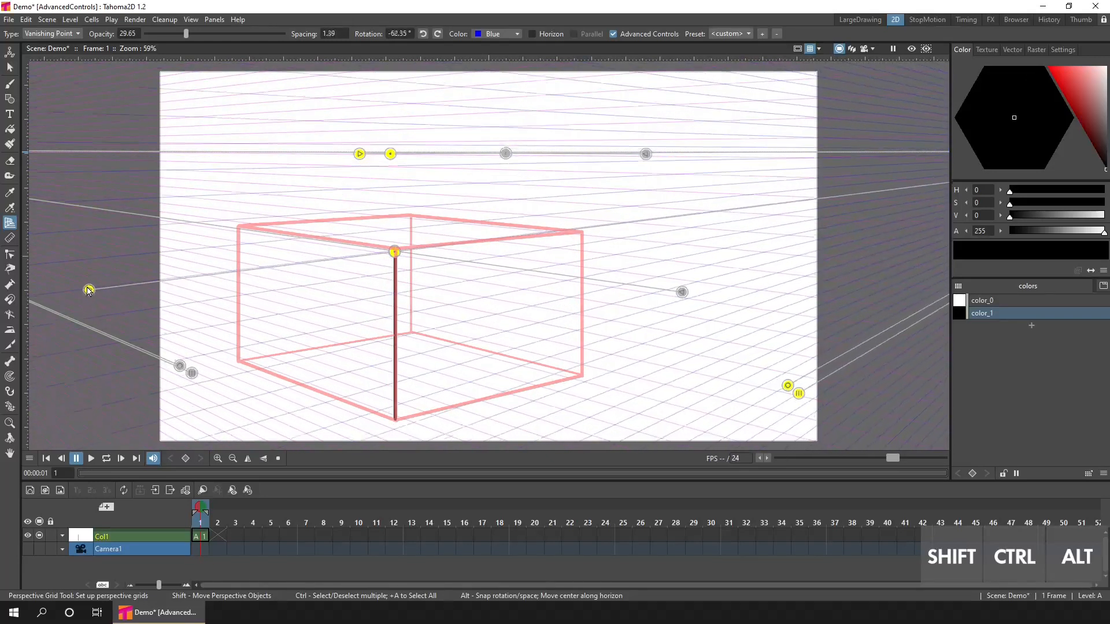
pyautogui.moveTo(88, 291); pyautogui.dragTo(83, 285)
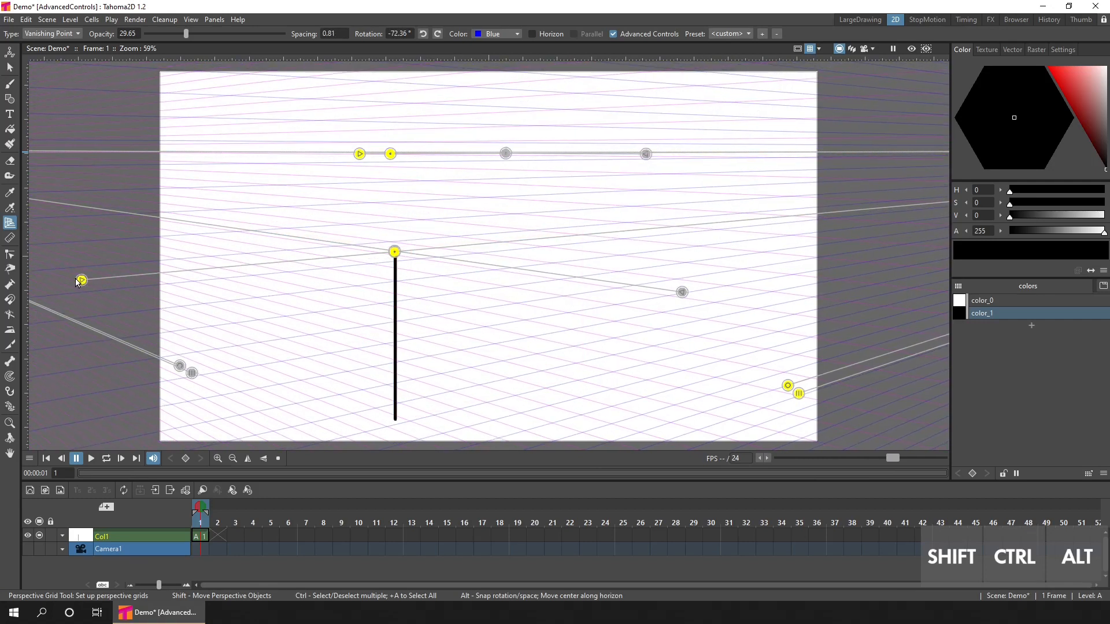
pyautogui.scroll(-3)
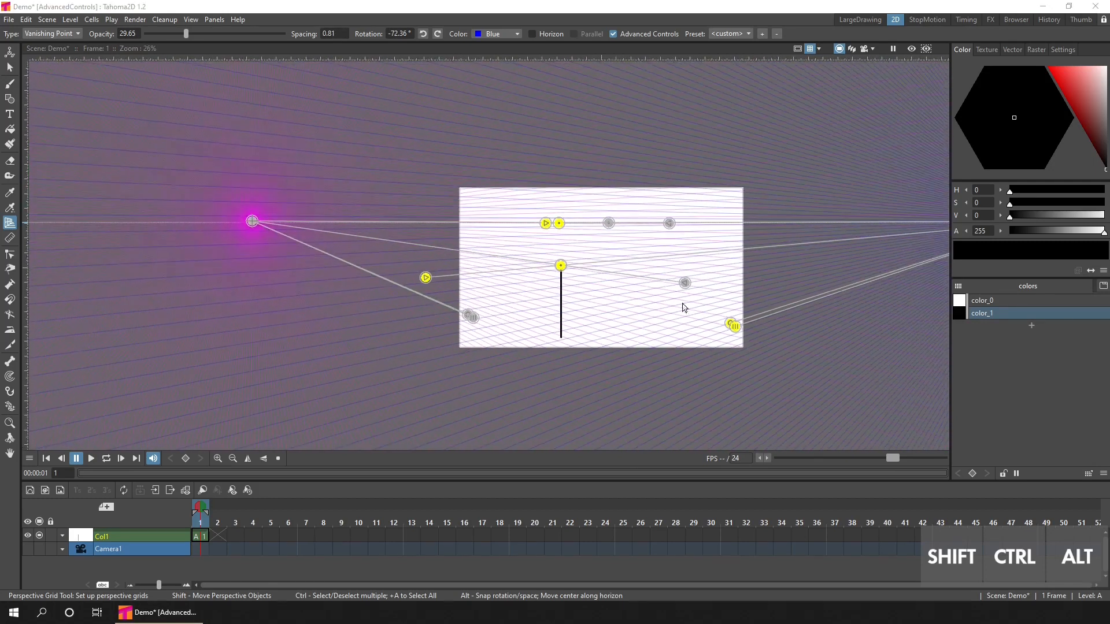